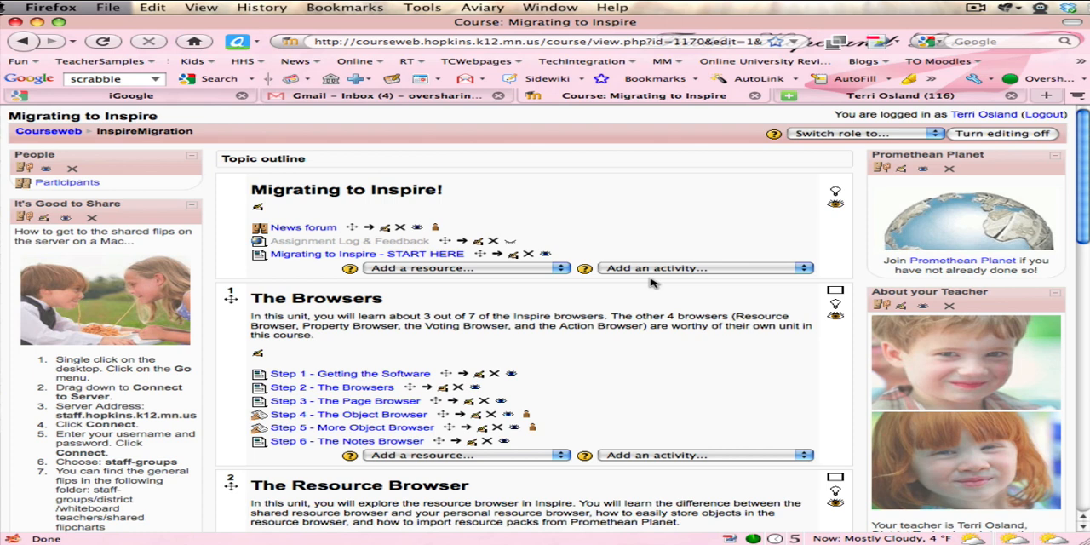
pyautogui.moveTo(664, 225)
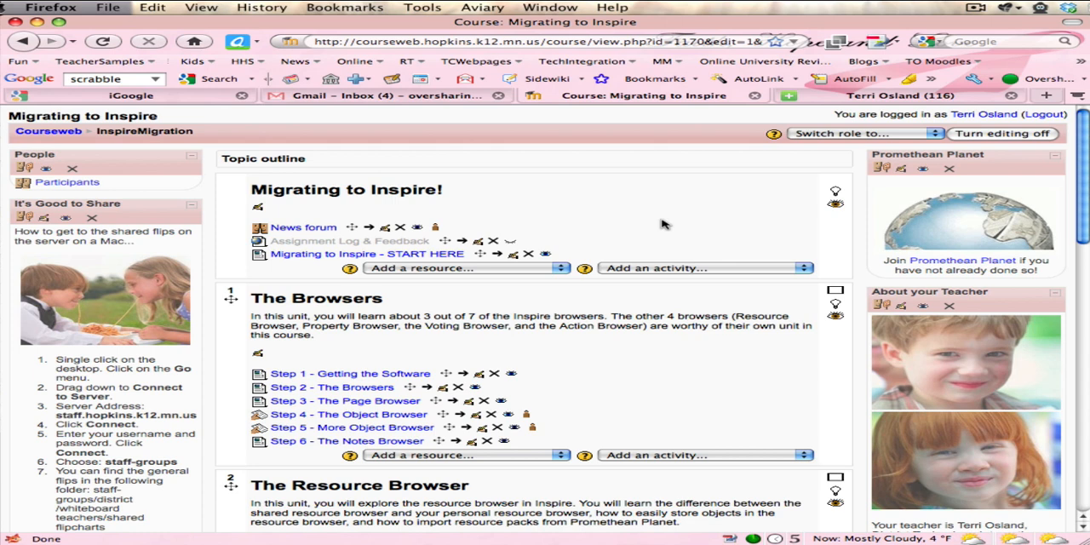
pyautogui.moveTo(616, 218)
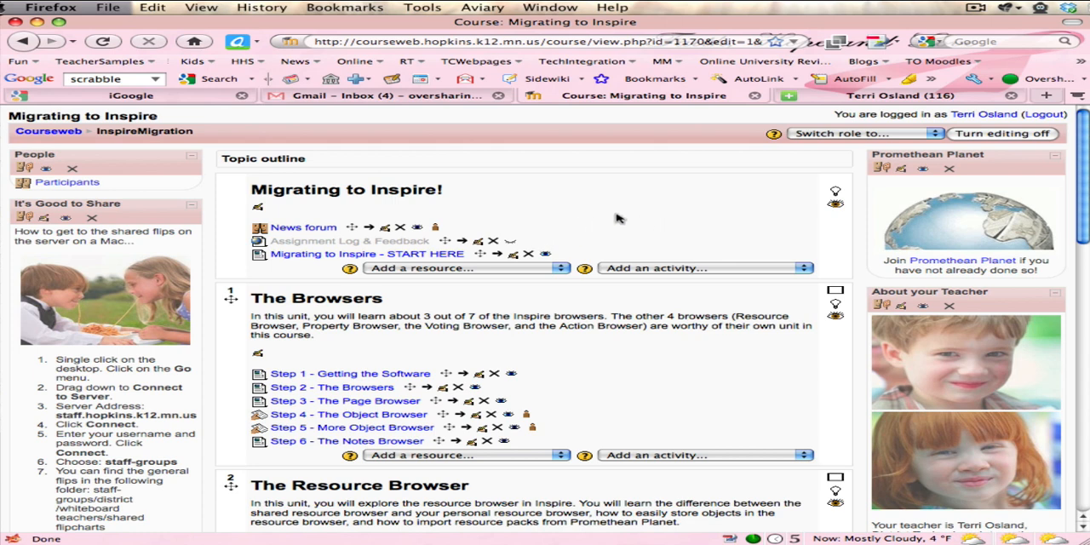
pyautogui.moveTo(548, 269)
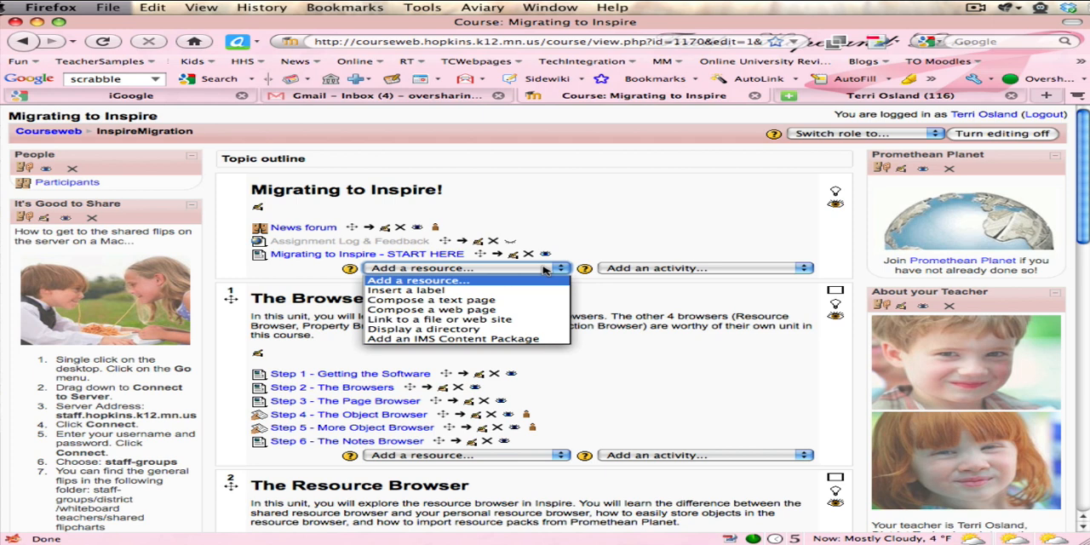
pyautogui.moveTo(518, 320)
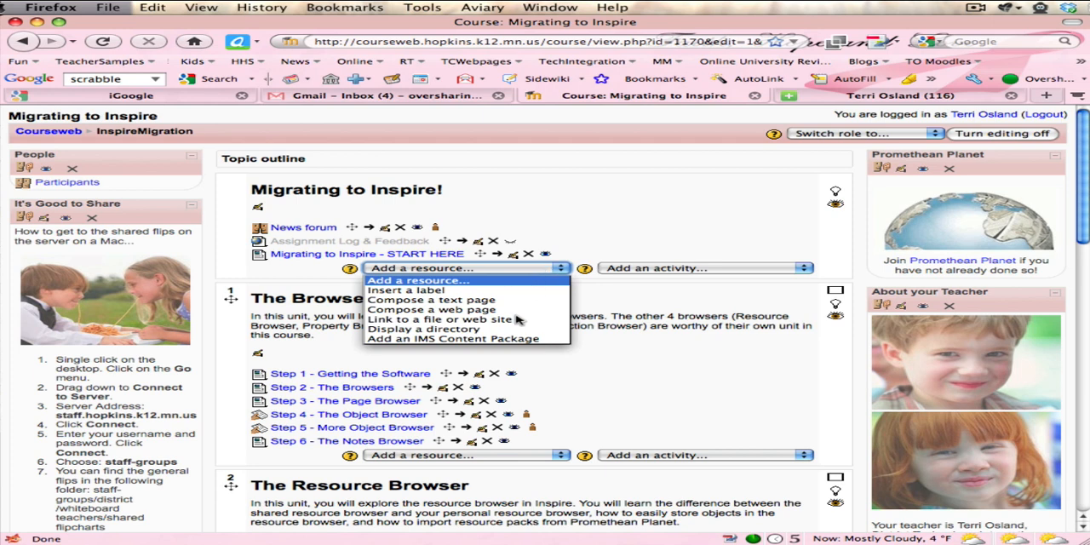
pyautogui.moveTo(429, 310)
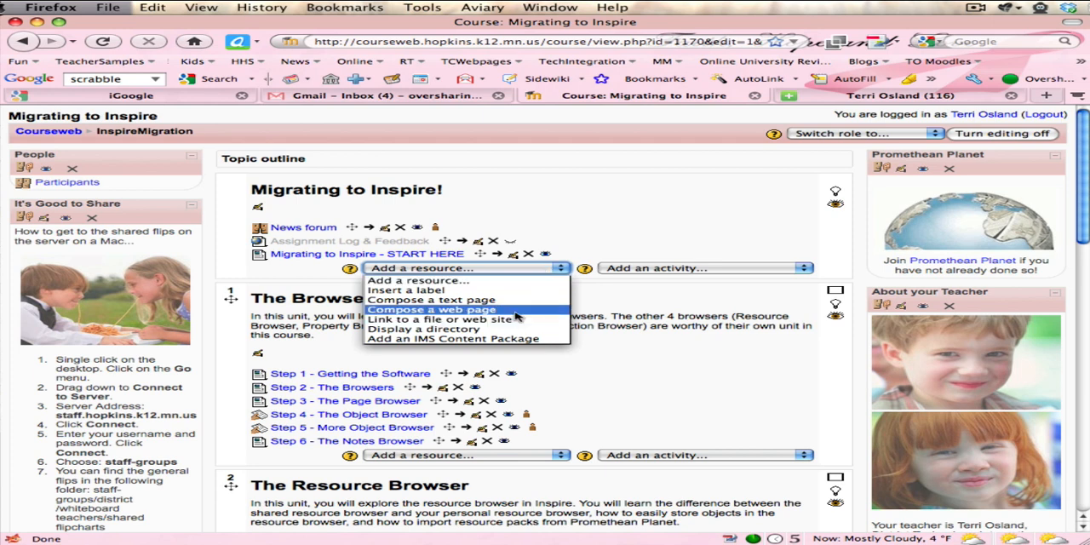
# Add a new 'Compose a web page' resource from the Add a resource dropdown.
pyautogui.click(433, 309)
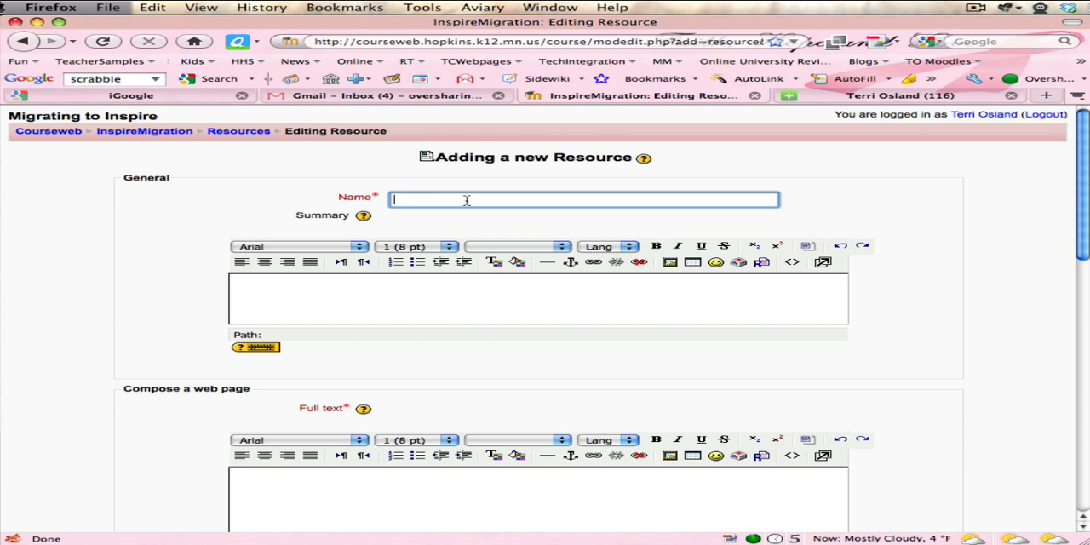
# Name the resource 'Inspire Video' and bring the web page content area into view.
pyautogui.write('Inspire')
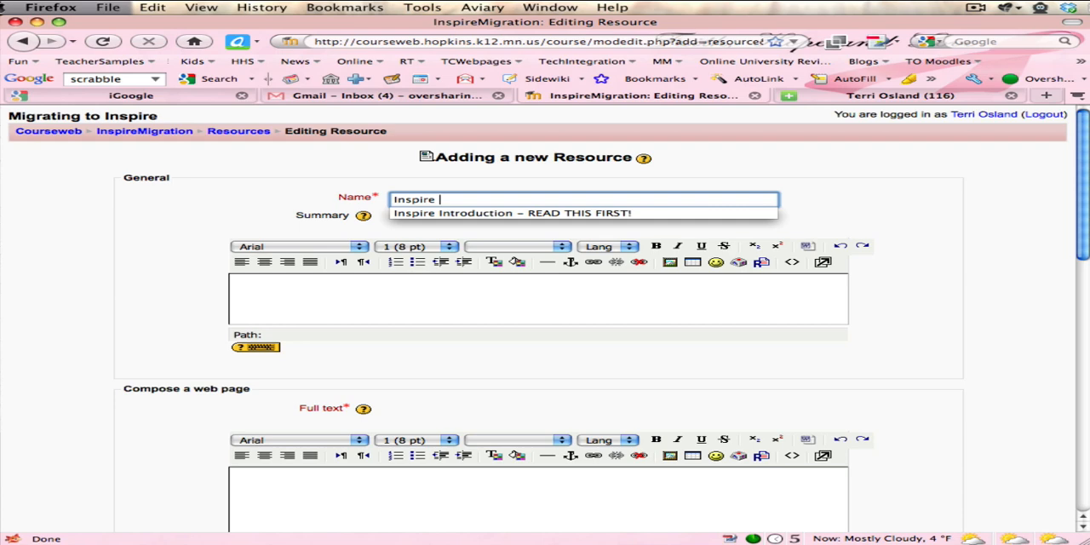
pyautogui.write('Vide')
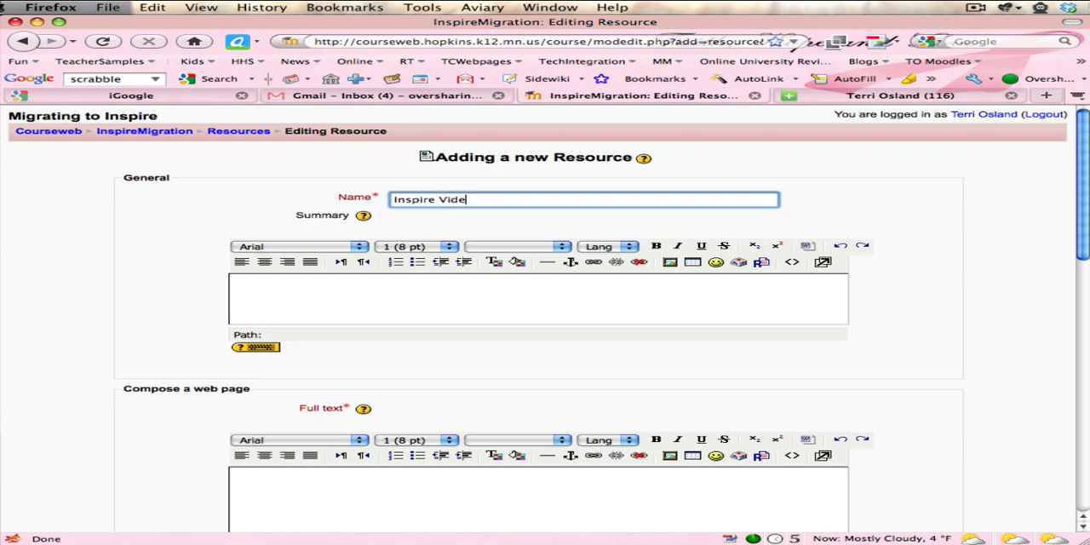
pyautogui.write('o')
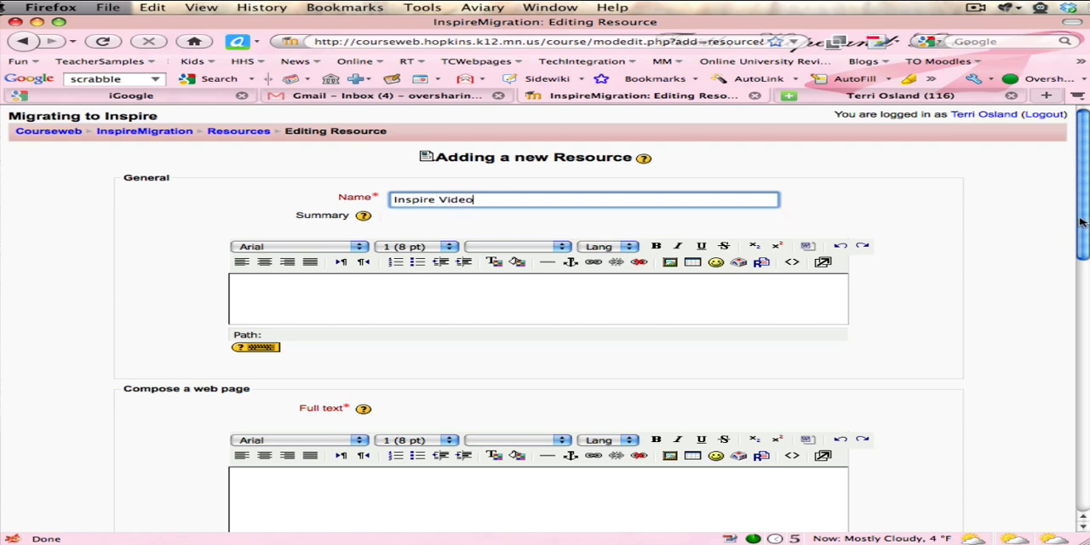
pyautogui.scroll(-3)
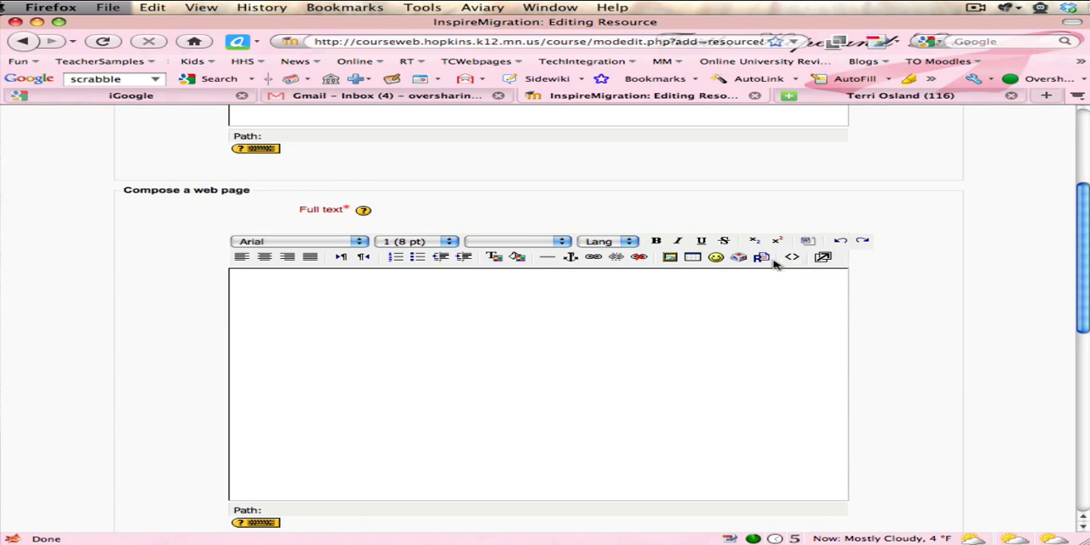
pyautogui.moveTo(794, 334)
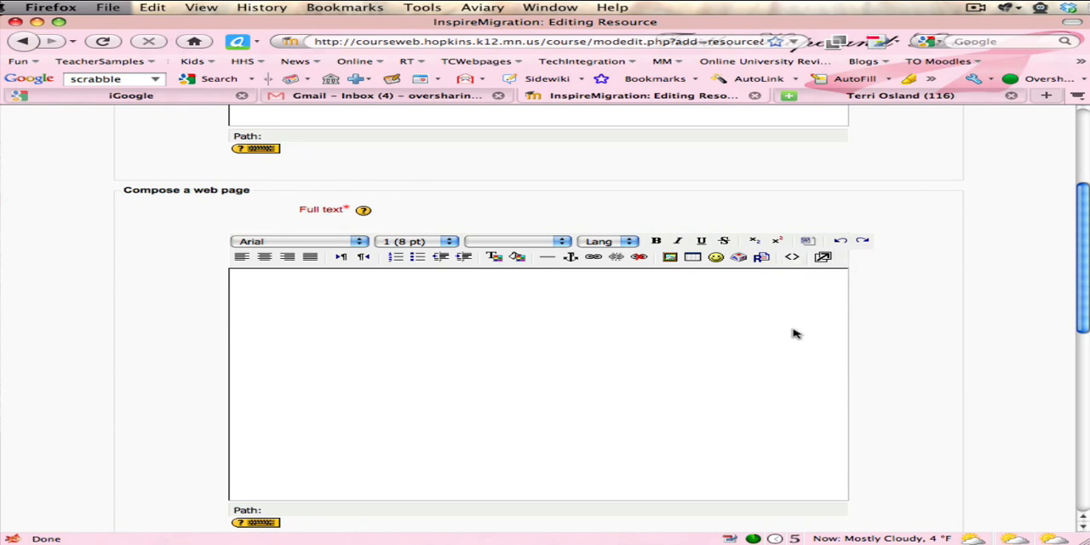
# Enter 'Watch the video below:' with 640x480 QuickTime embed code in the page's HTML source.
pyautogui.click(790, 256)
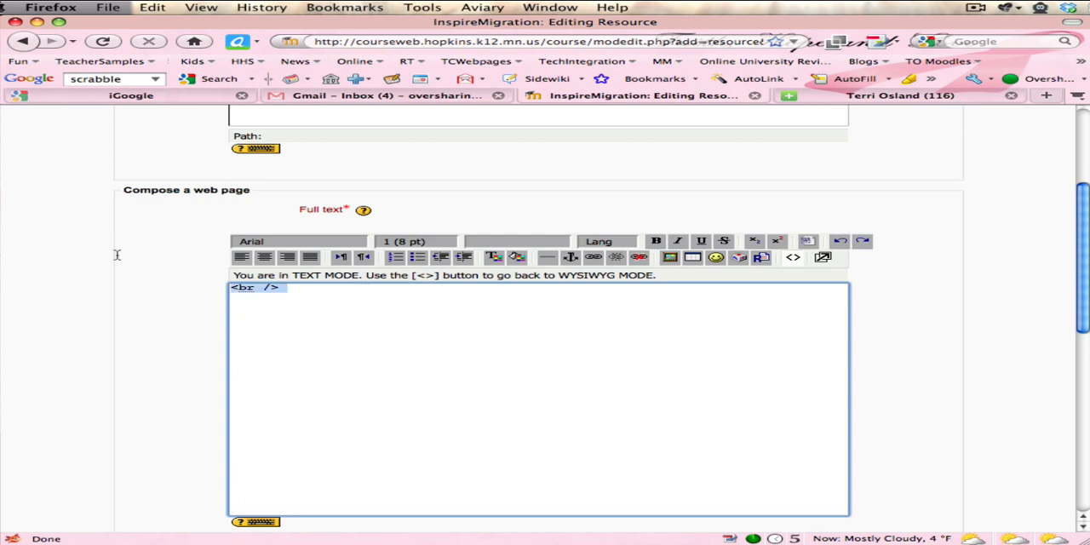
pyautogui.moveTo(120, 256)
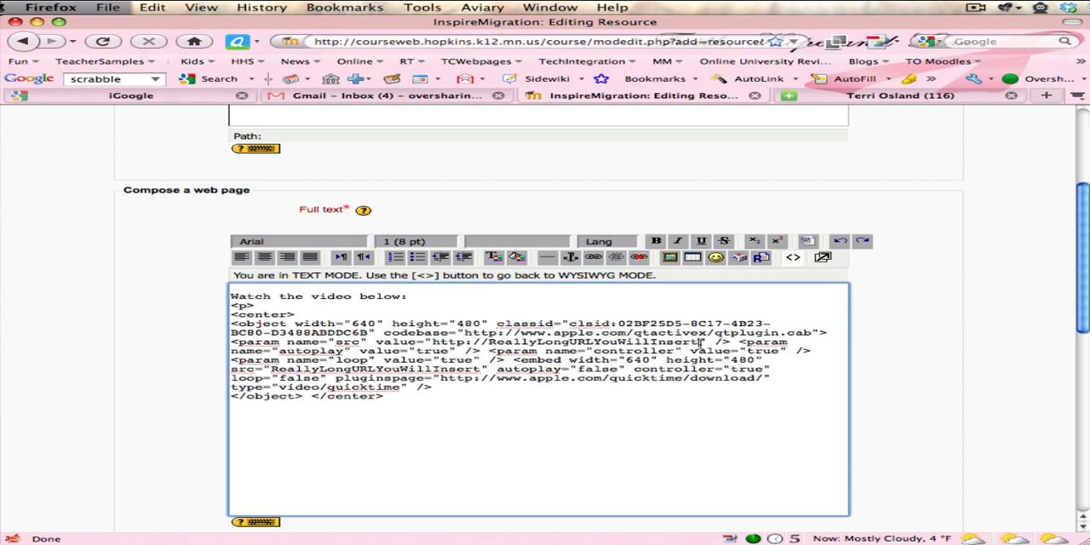
pyautogui.doubleClick(562, 340)
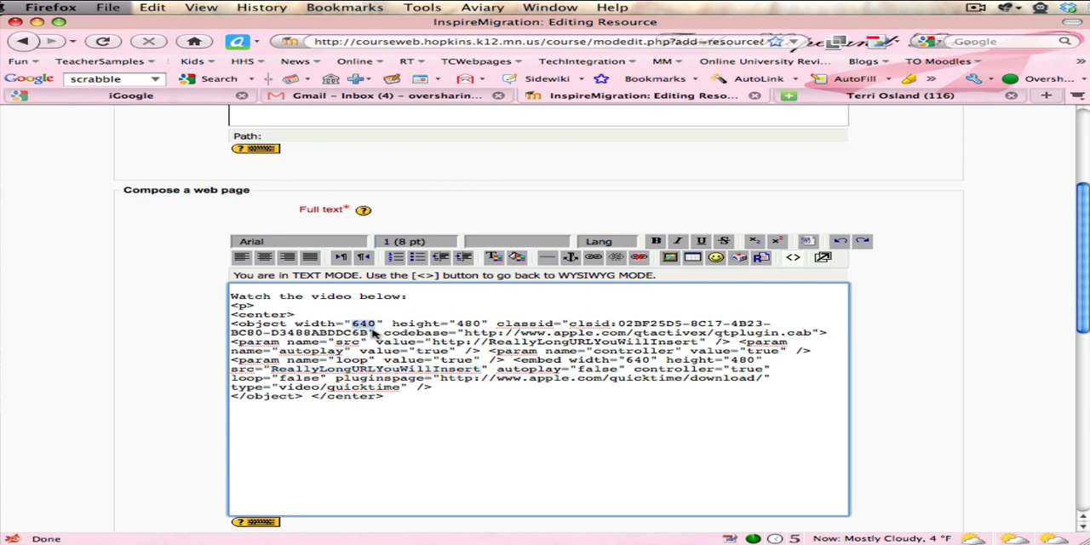
pyautogui.moveTo(446, 330)
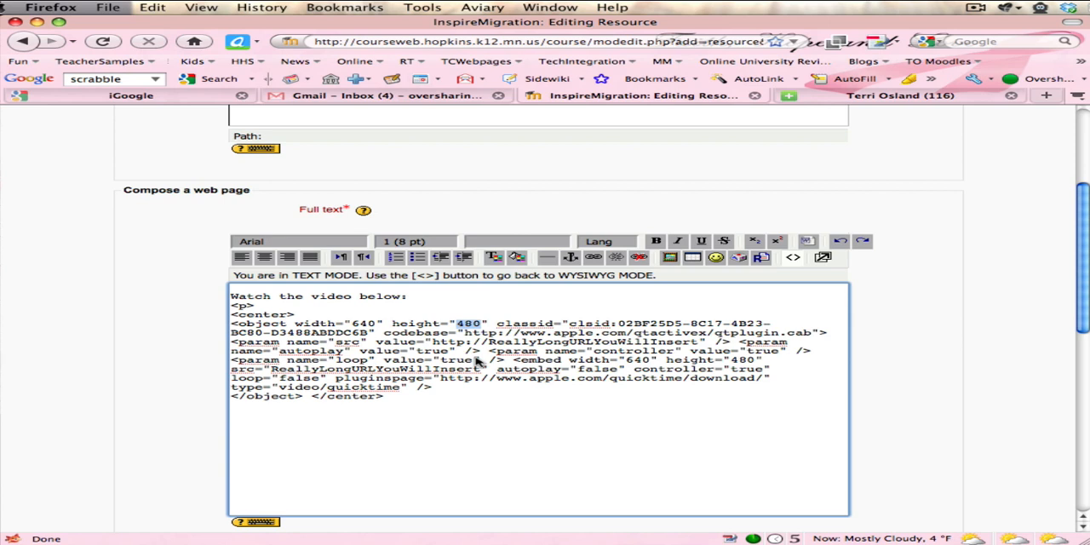
pyautogui.moveTo(518, 419)
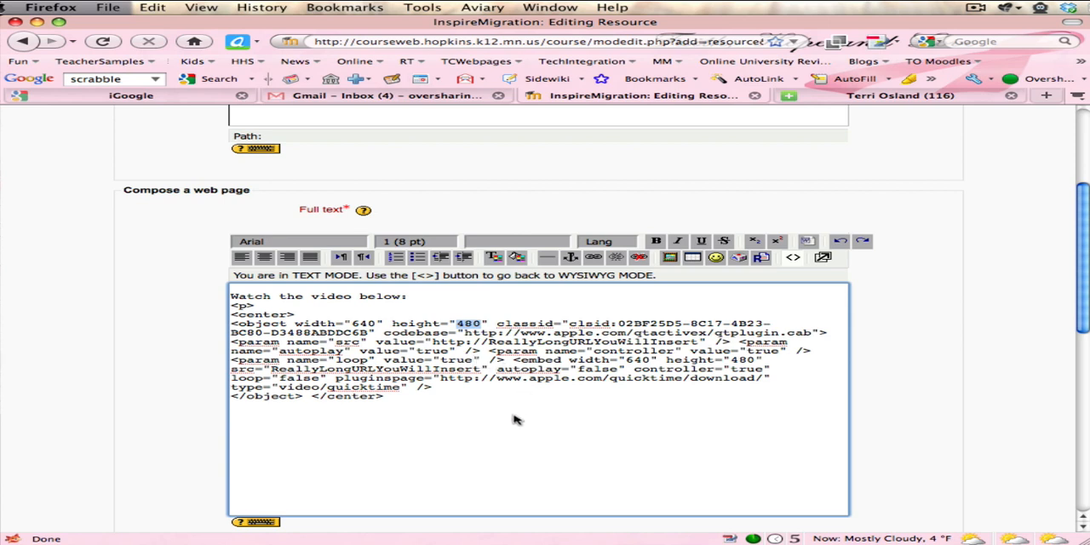
pyautogui.moveTo(792, 258)
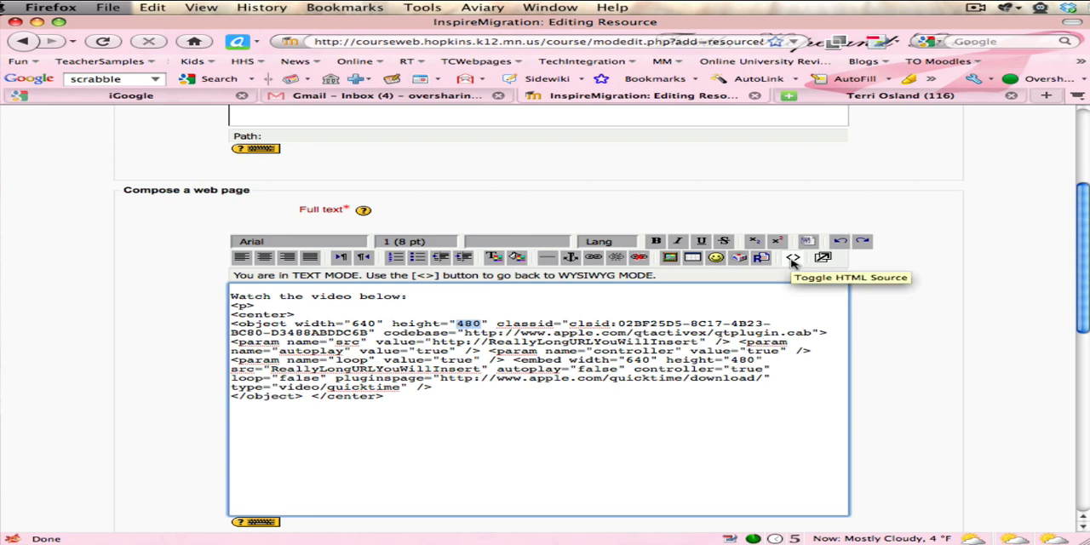
pyautogui.click(790, 257)
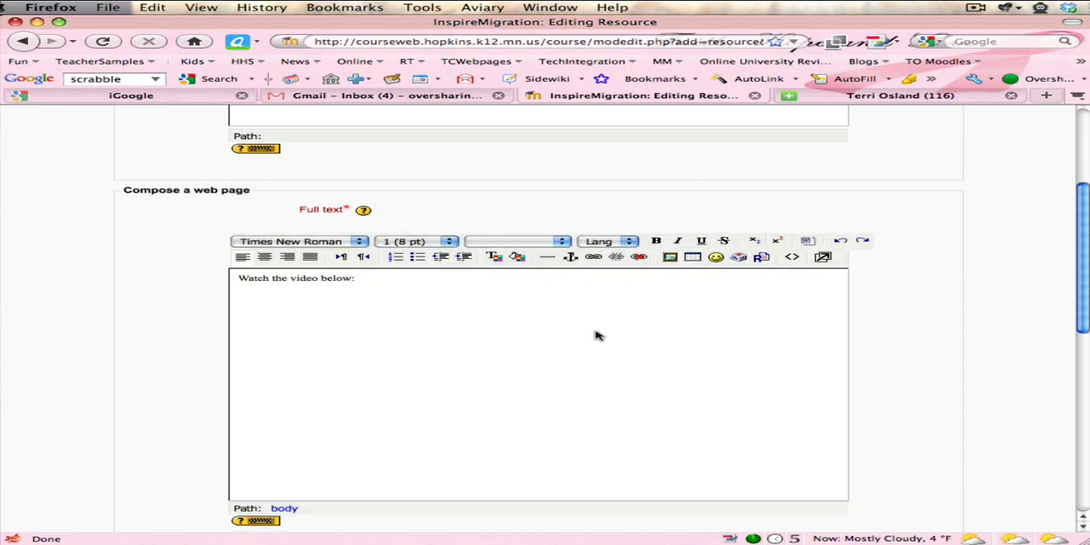
pyautogui.moveTo(429, 399)
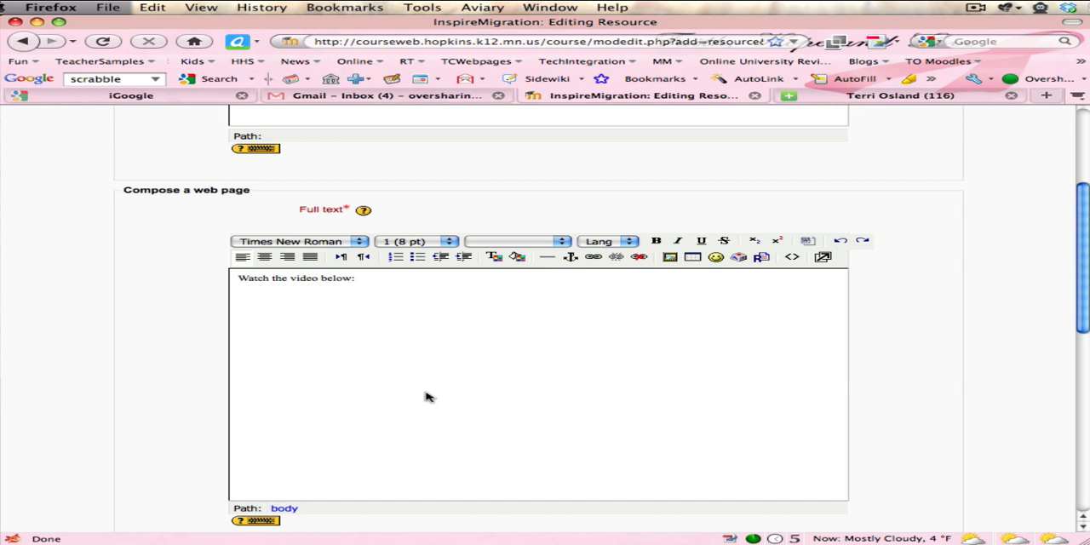
pyautogui.moveTo(298, 290)
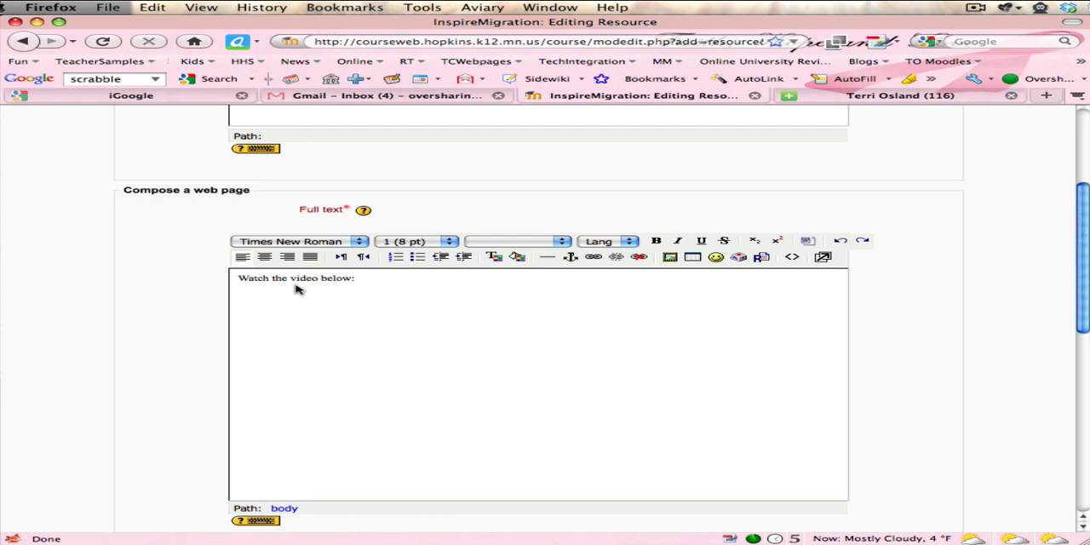
pyautogui.moveTo(307, 281)
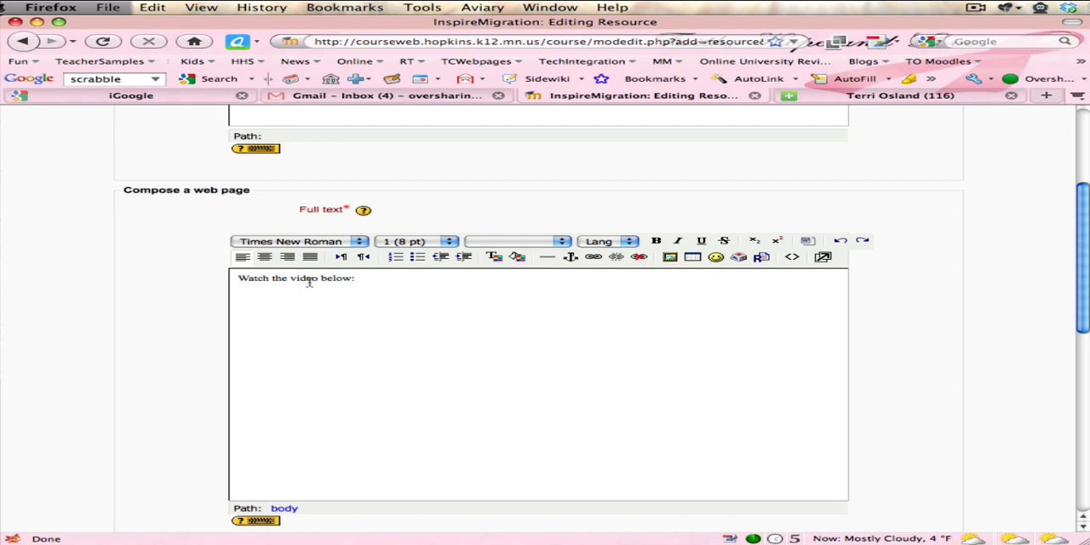
# Select the word 'video' in 'Watch the video below:' to make it a link.
pyautogui.doubleClick(303, 278)
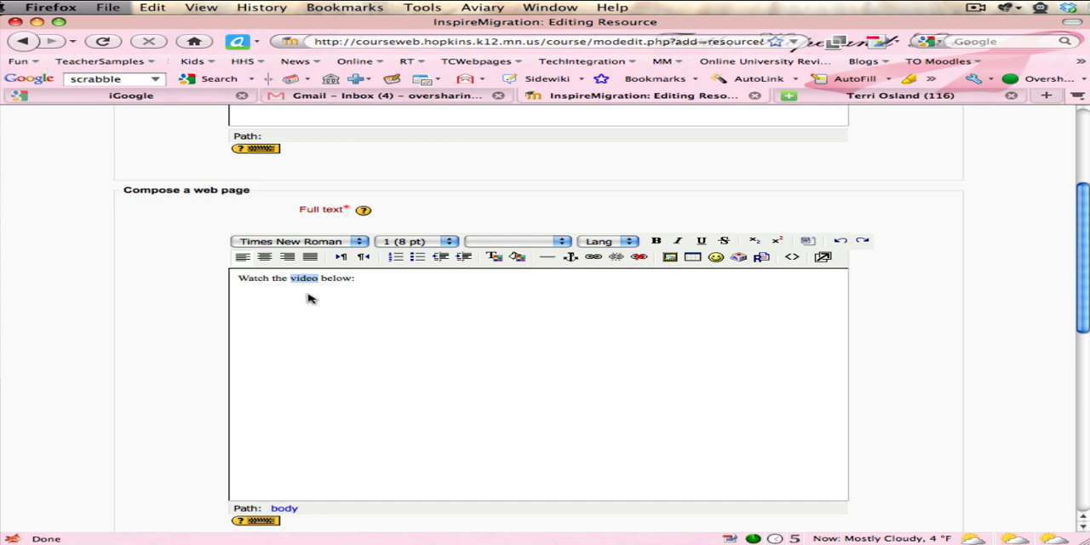
pyautogui.moveTo(596, 264)
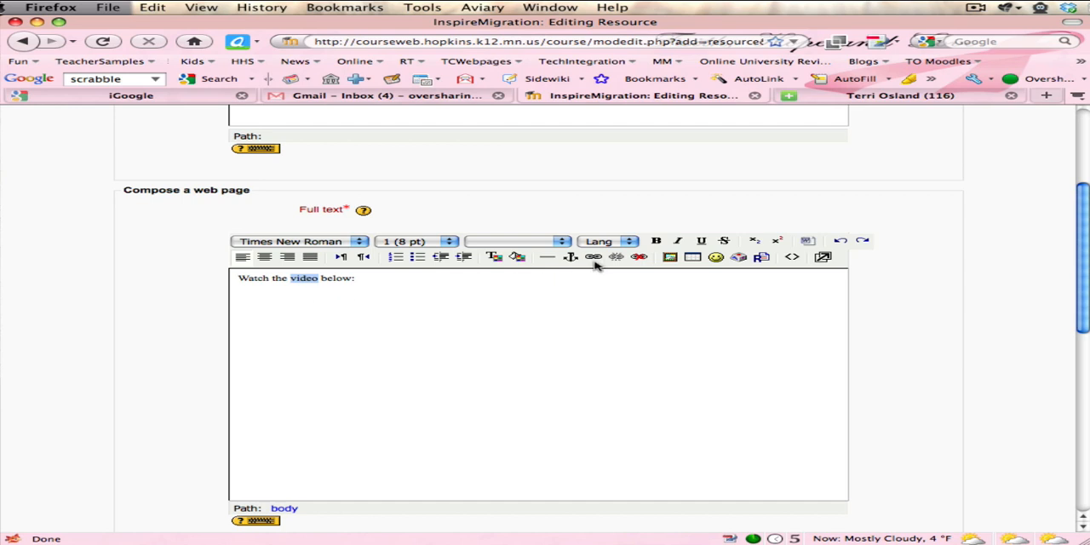
pyautogui.moveTo(592, 257)
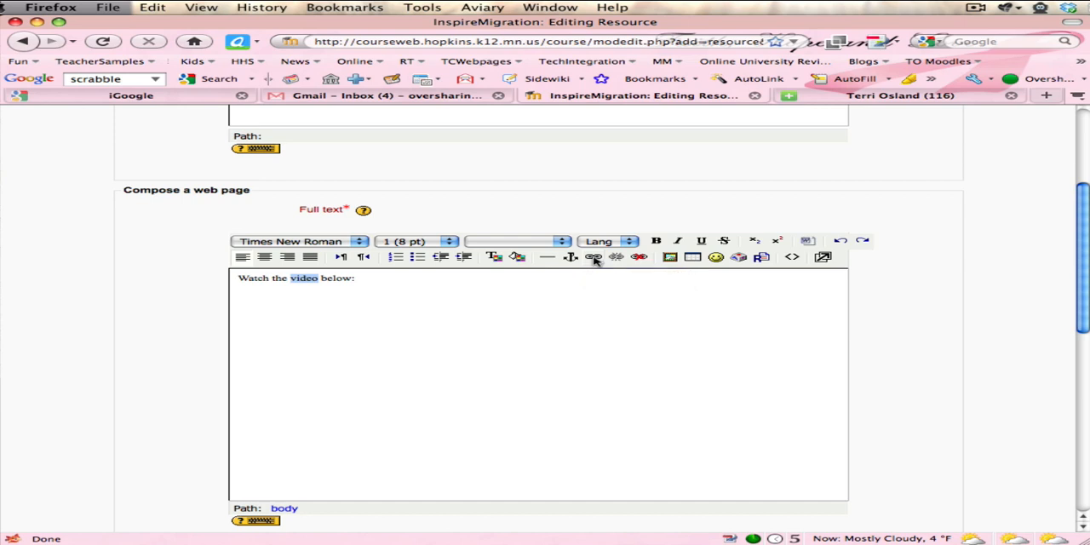
pyautogui.click(593, 257)
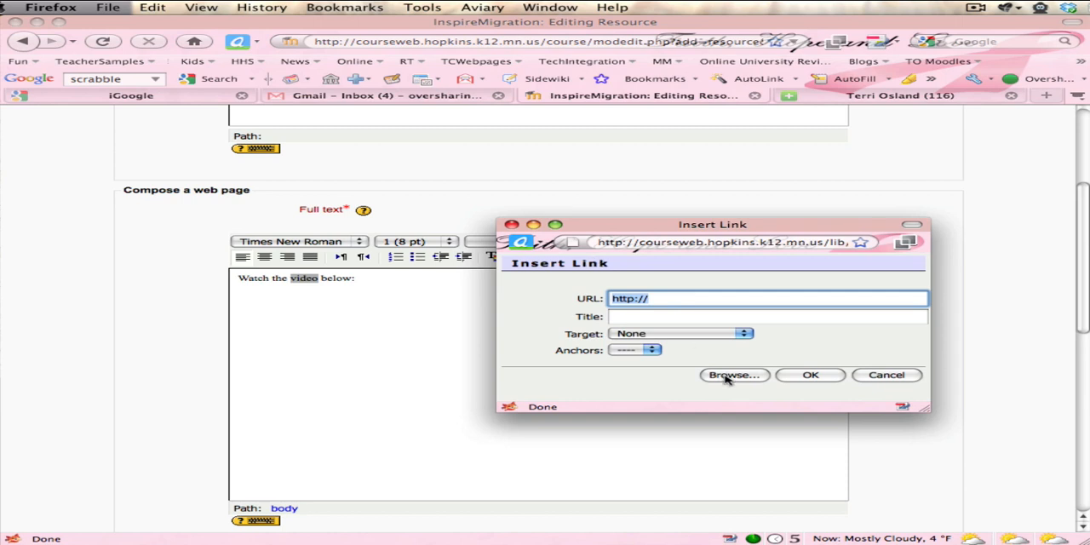
pyautogui.click(732, 374)
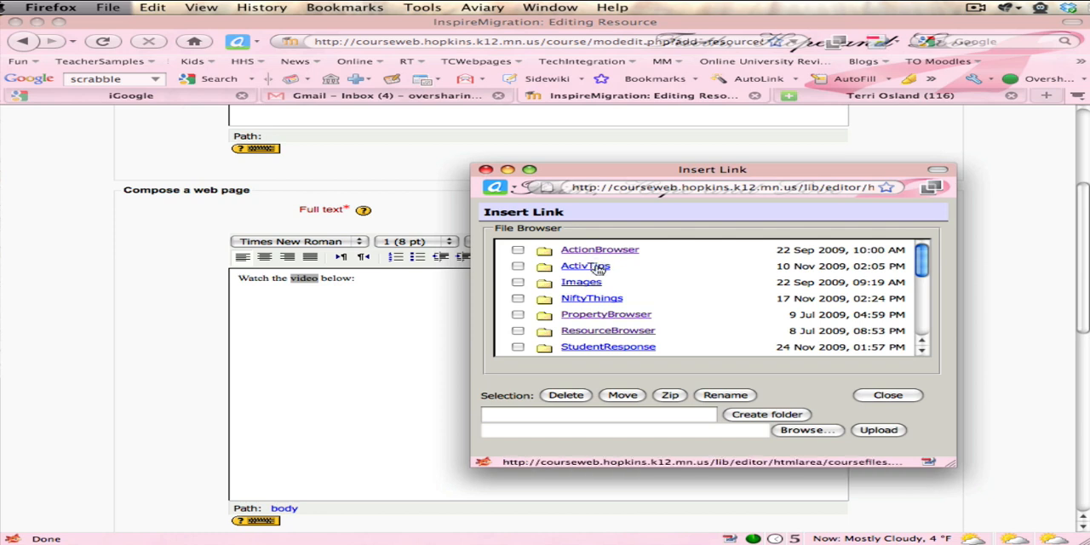
pyautogui.click(586, 266)
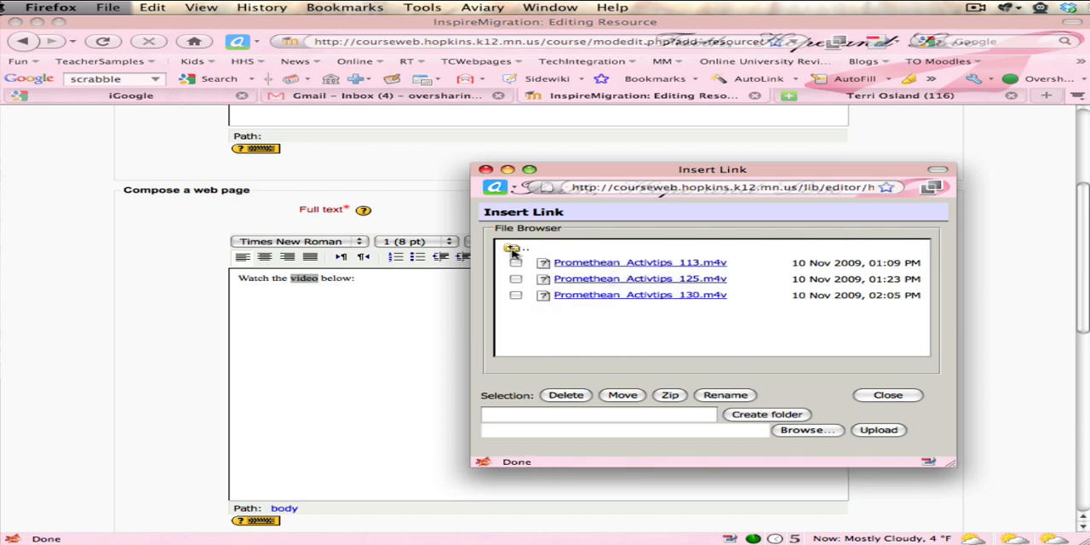
pyautogui.click(514, 248)
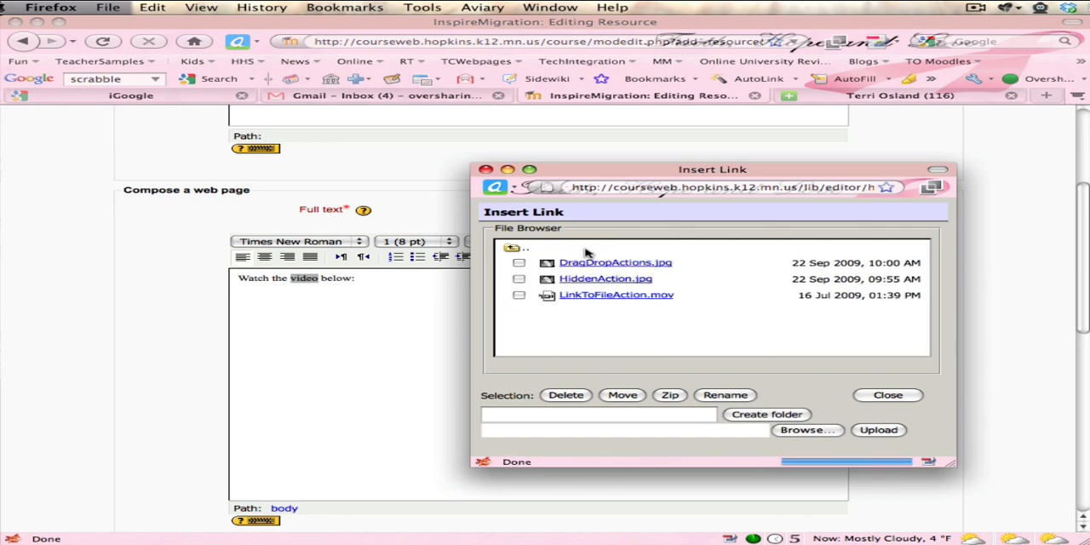
pyautogui.moveTo(592, 299)
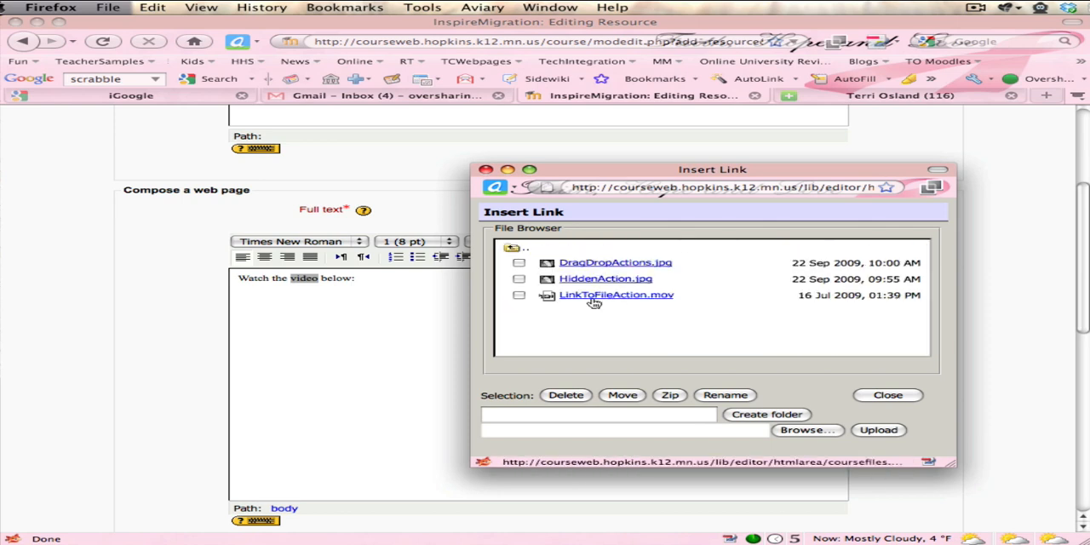
pyautogui.click(616, 294)
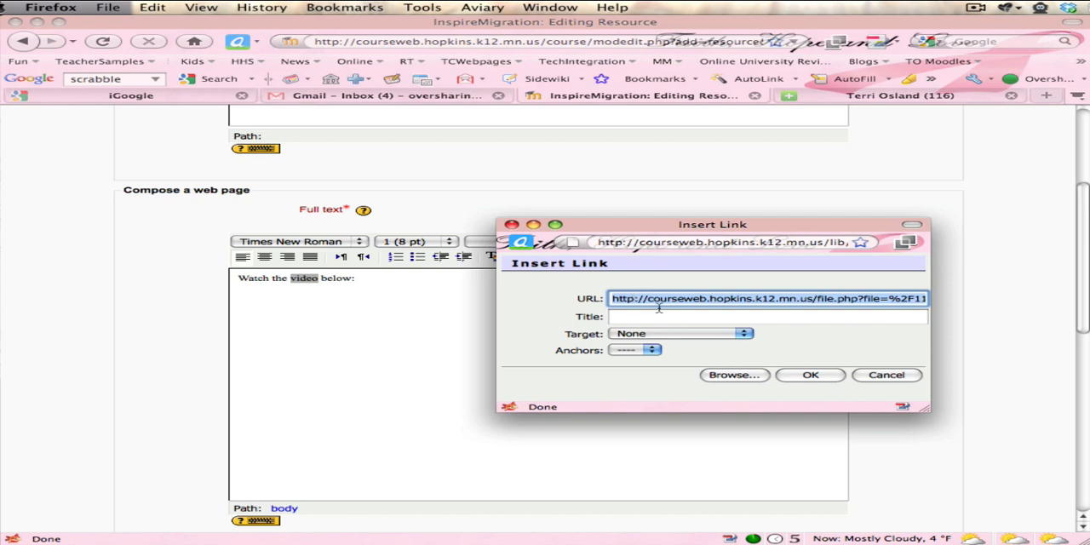
pyautogui.moveTo(899, 380)
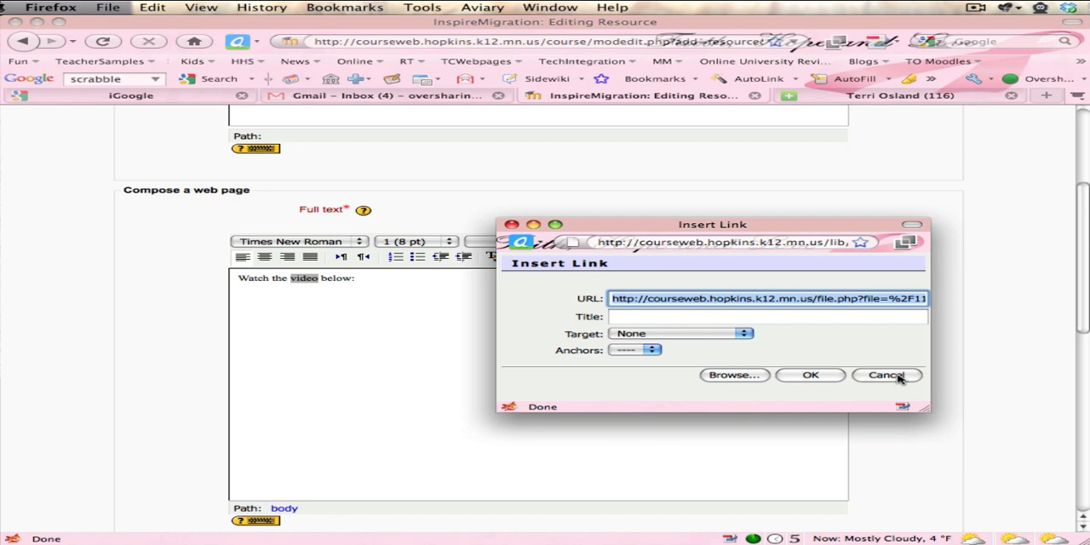
pyautogui.moveTo(894, 344)
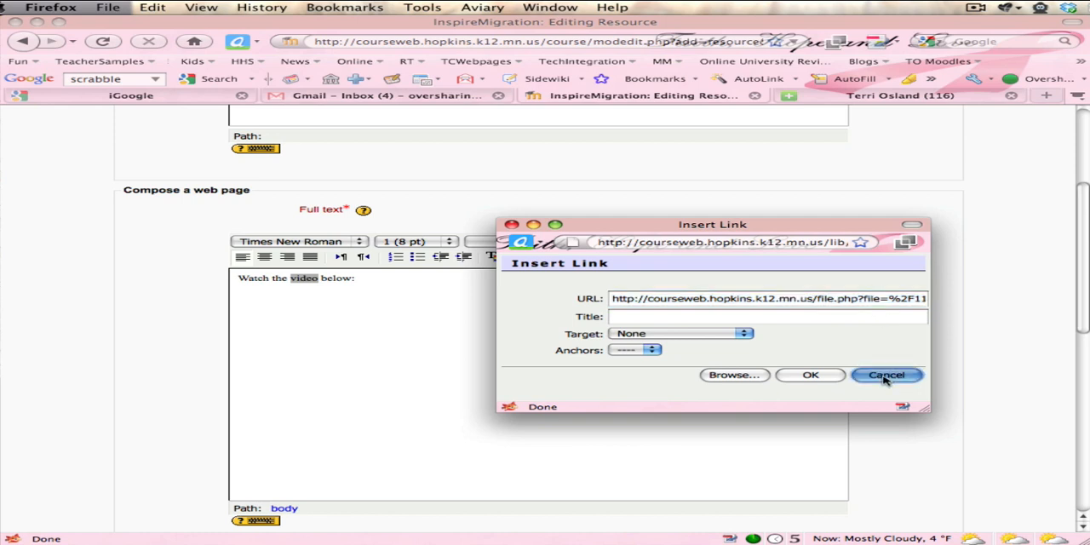
pyautogui.click(885, 374)
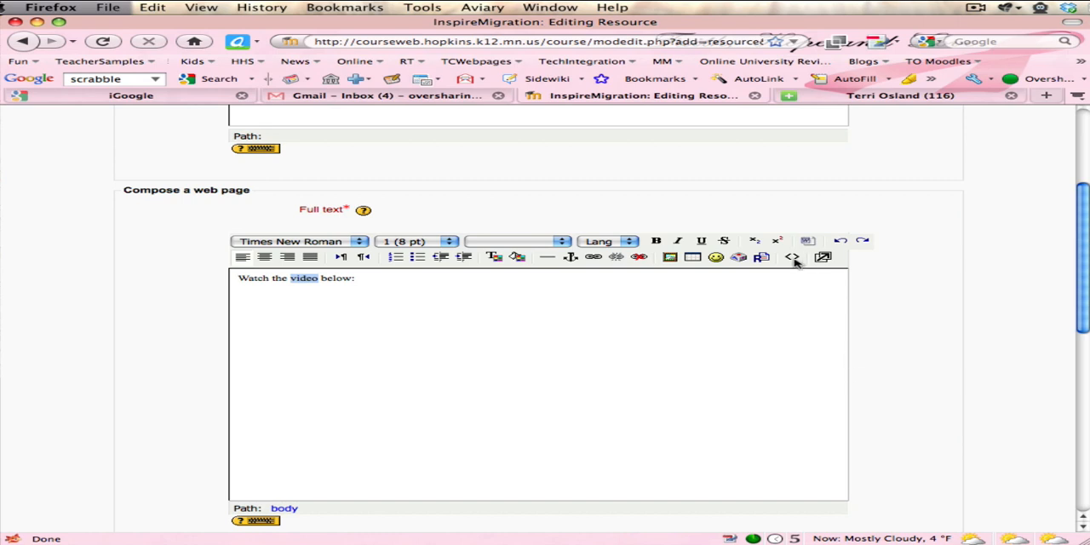
pyautogui.moveTo(790, 257)
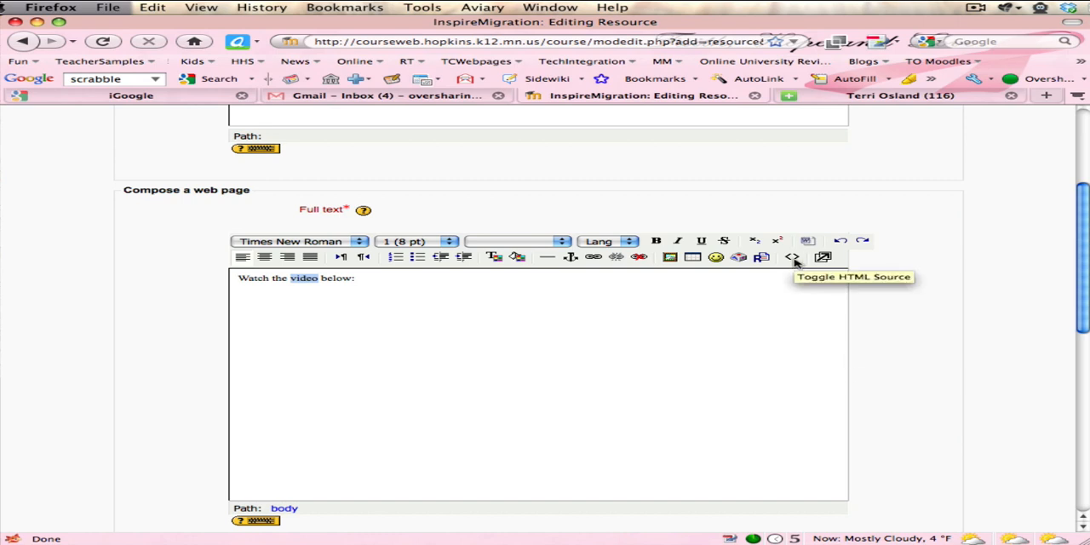
# Point both QuickTime source URLs in the HTML to the LinkToFileAction.mov course file.
pyautogui.click(791, 257)
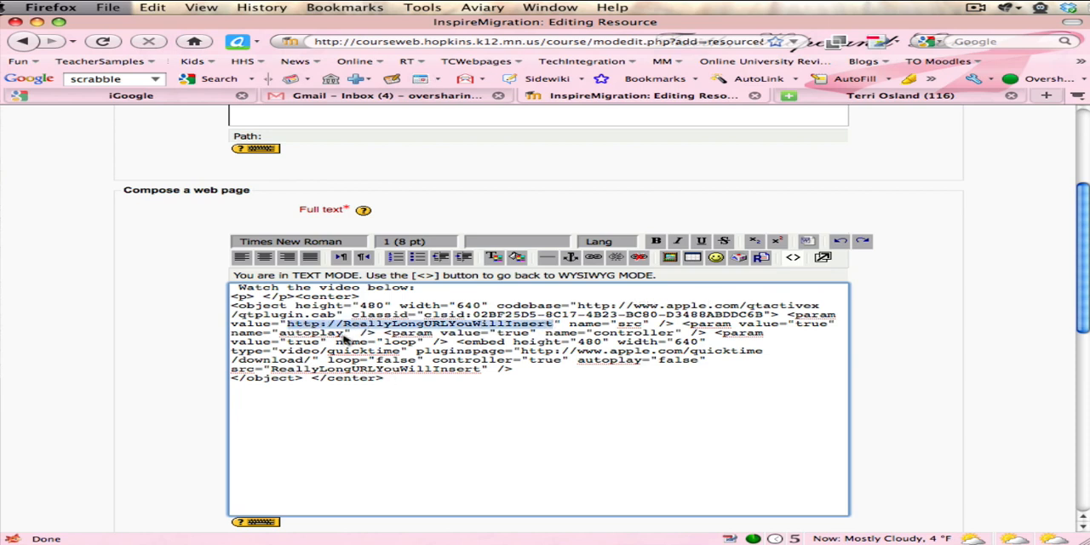
pyautogui.moveTo(436, 395)
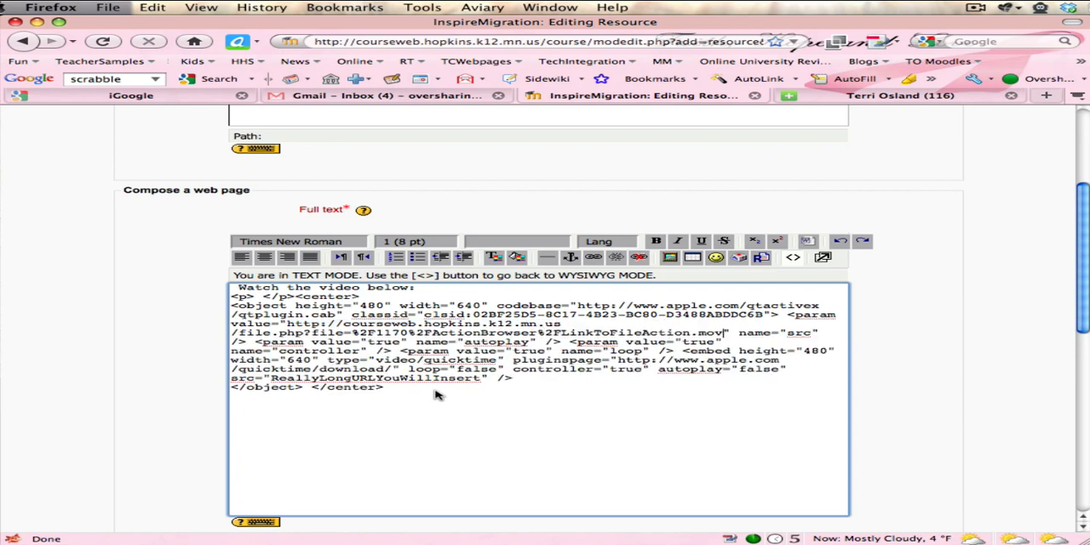
pyautogui.moveTo(657, 366)
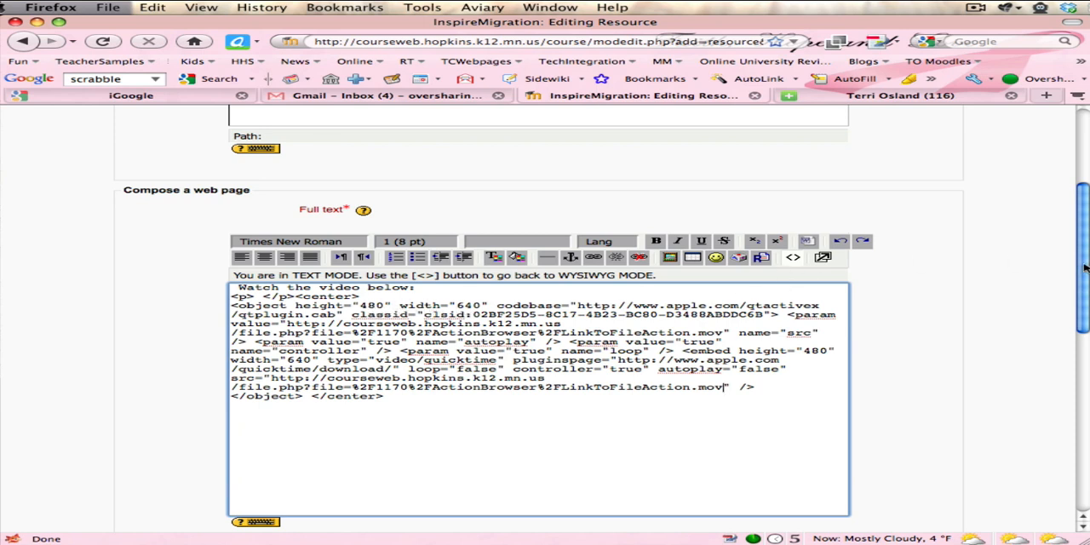
pyautogui.scroll(-3)
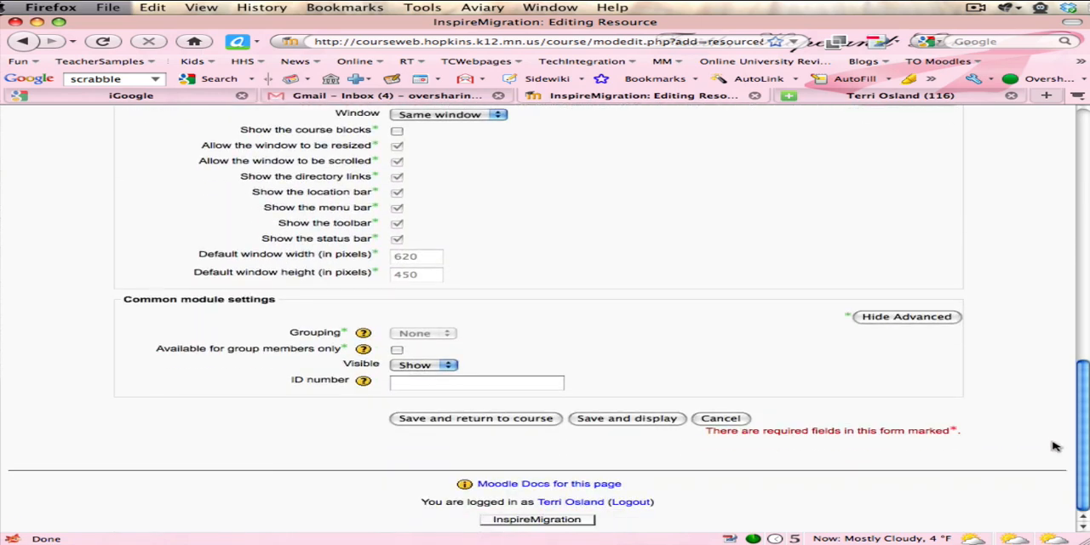
# Save and display the Inspire Video resource with its embedded video player.
pyautogui.click(626, 418)
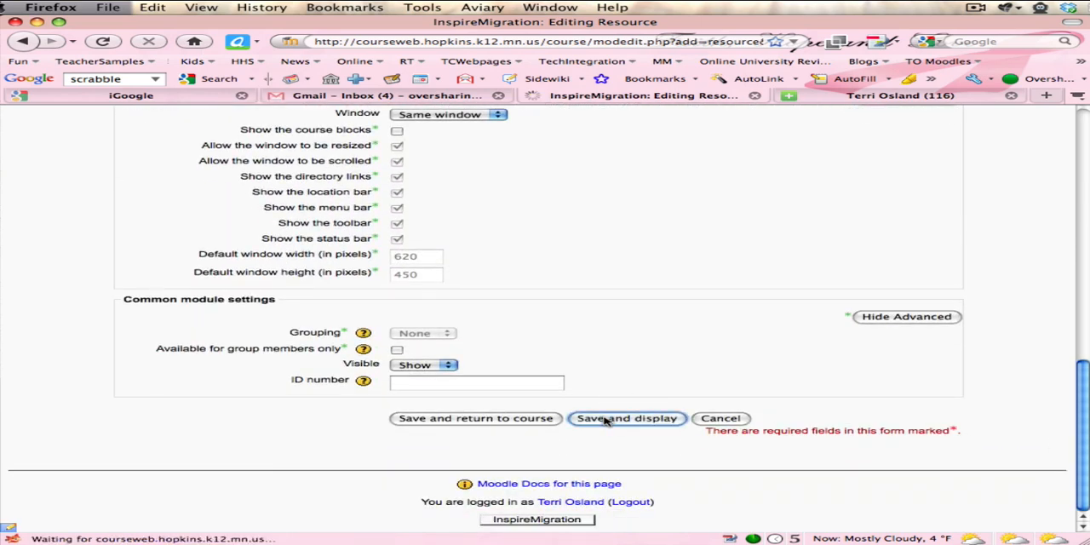
pyautogui.click(627, 419)
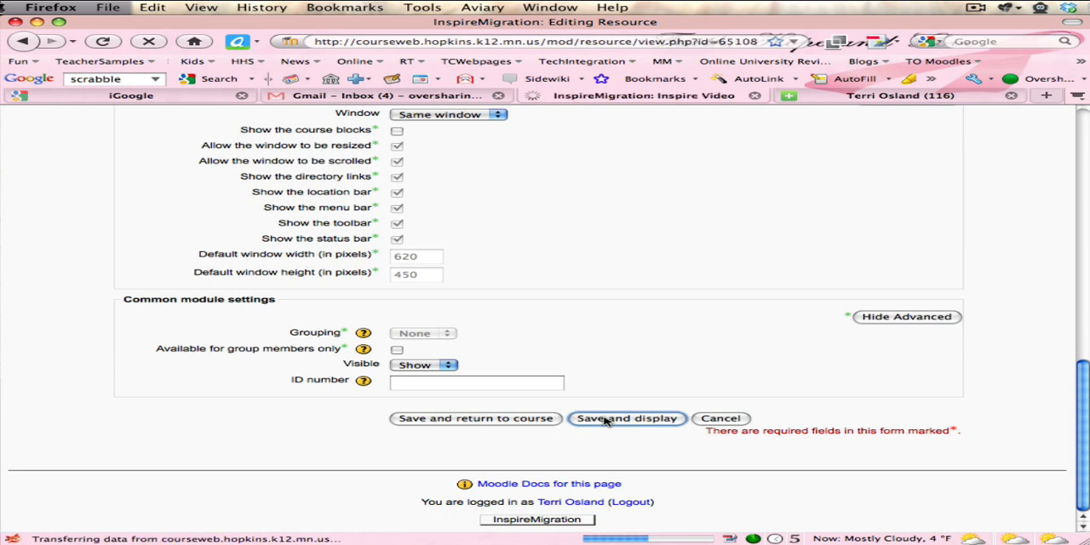
pyautogui.click(626, 419)
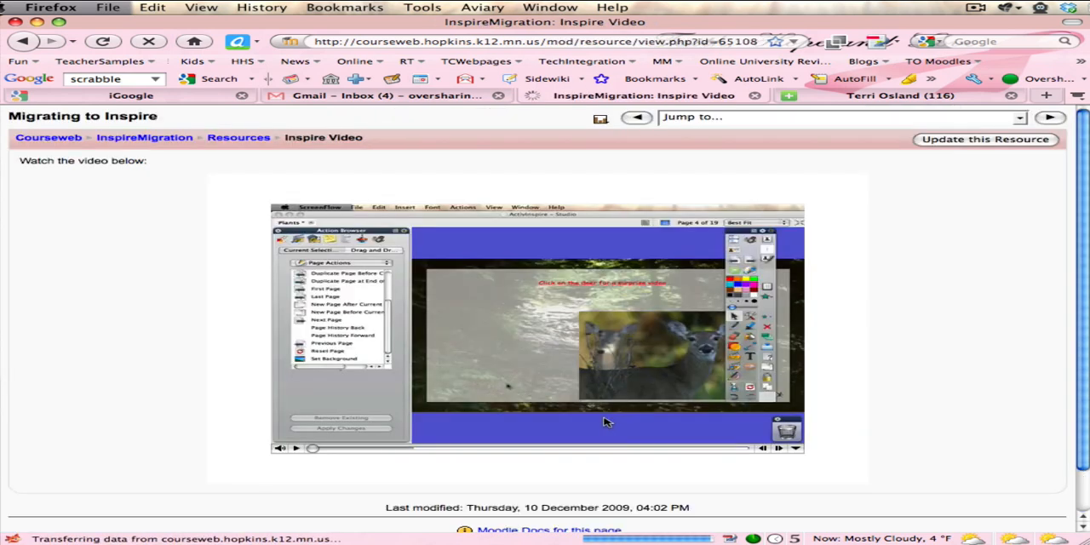